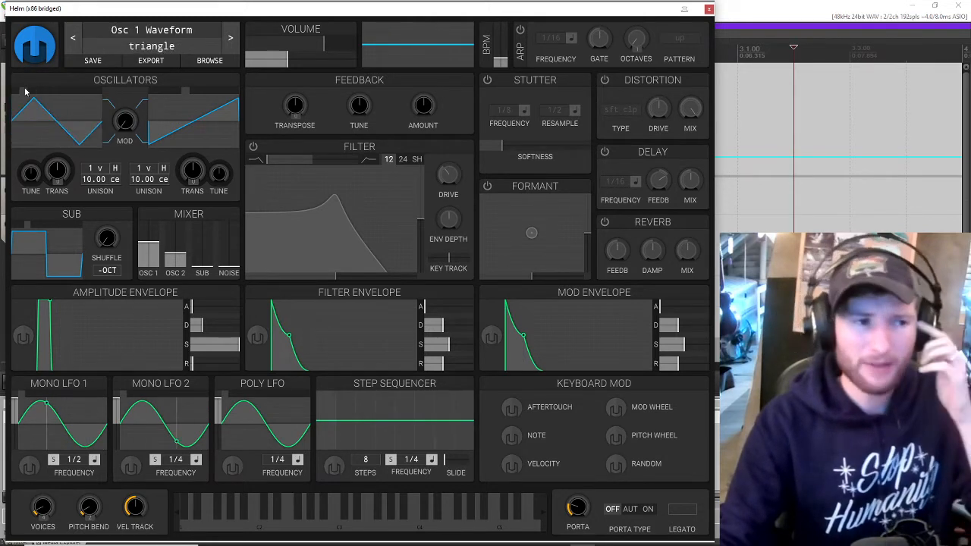
# Load the default init patch and begin switching oscillator 1 toward a square wave.
pyautogui.click(227, 38)
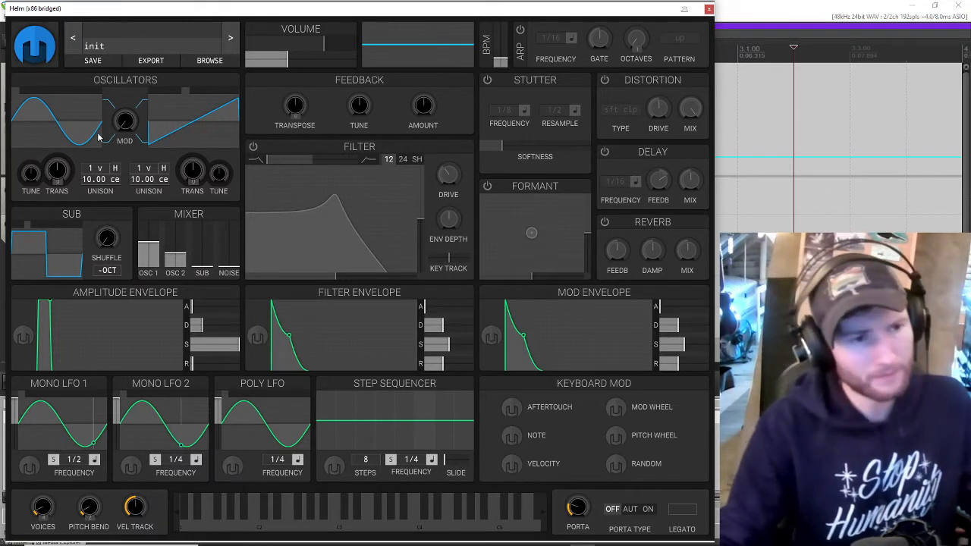
pyautogui.click(149, 250)
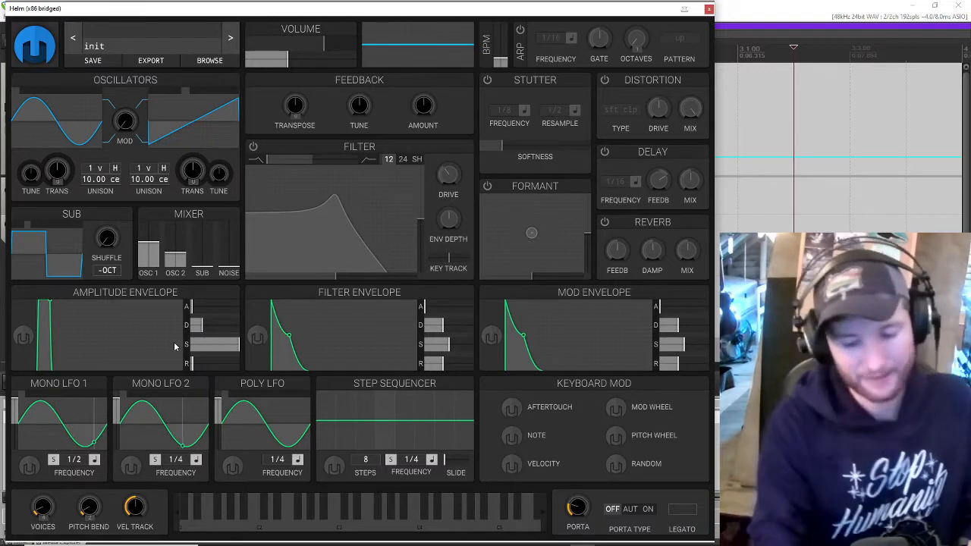
pyautogui.click(337, 510)
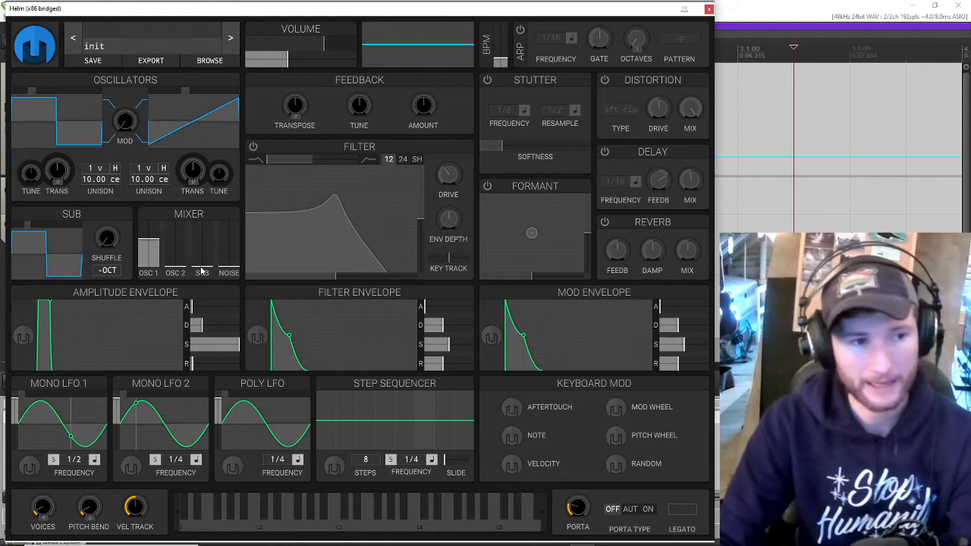
# Turn the SUB mixer level down to about 0.028 and disable the sub's -OCT drop.
pyautogui.moveTo(202, 258); pyautogui.dragTo(202, 273)
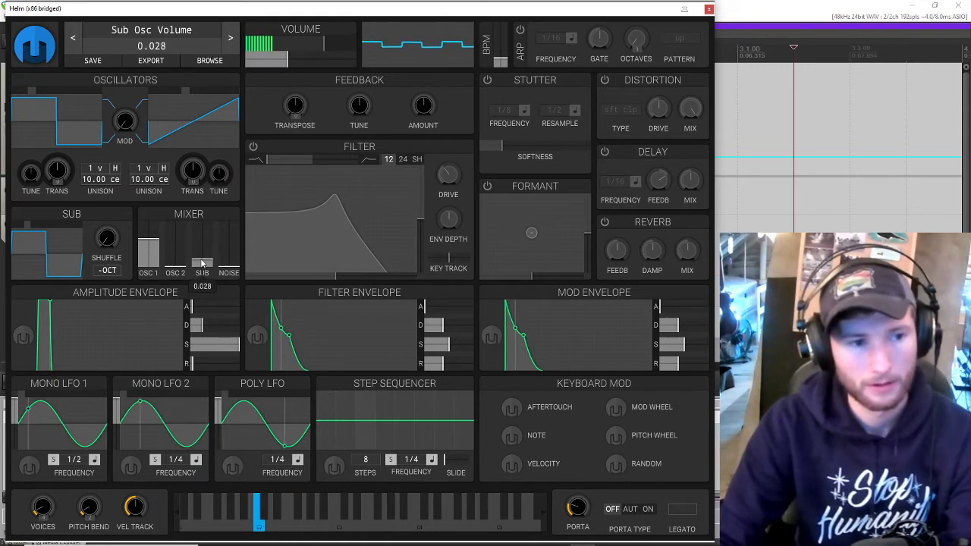
pyautogui.moveTo(201, 258); pyautogui.dragTo(201, 265)
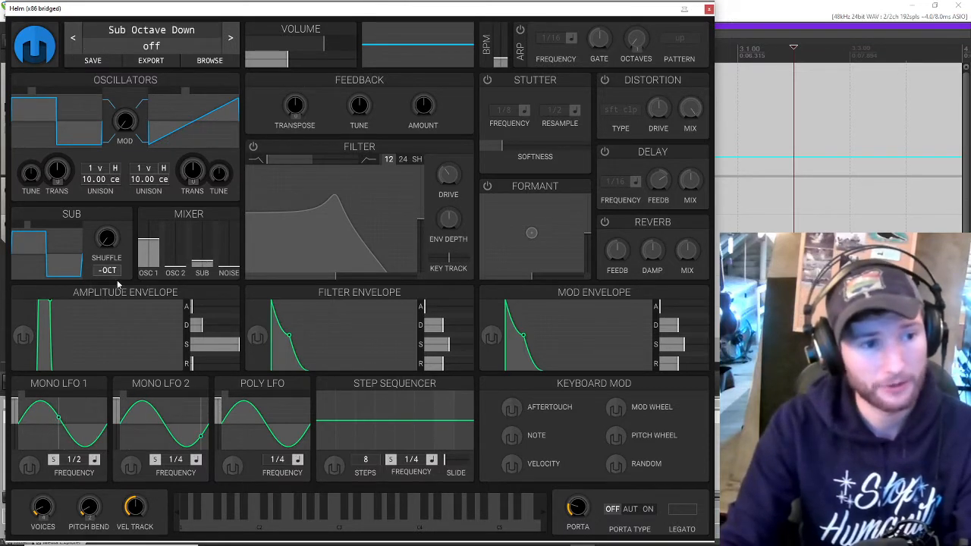
pyautogui.click(340, 524)
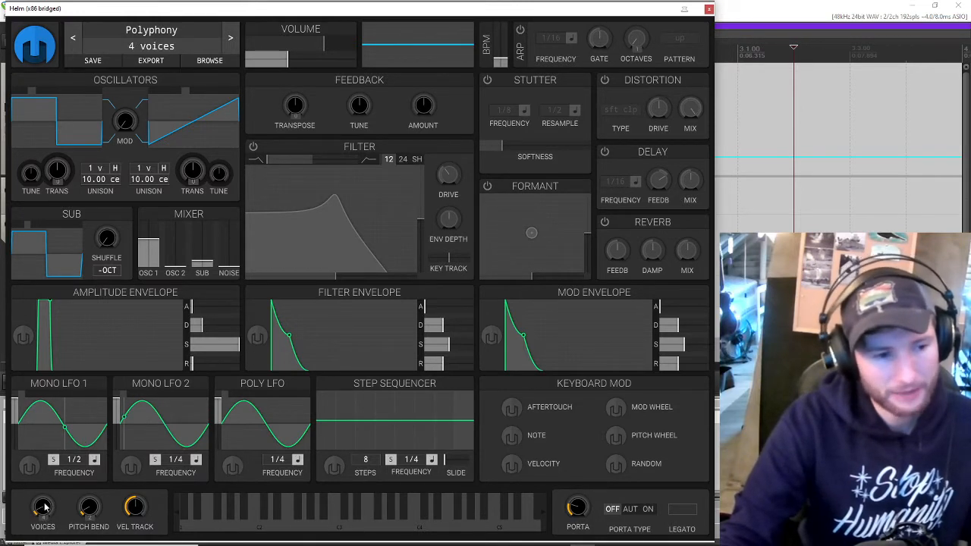
# Reduce the VOICES setting to 1 so the patch plays monophonically.
pyautogui.moveTo(42, 504); pyautogui.dragTo(42, 519)
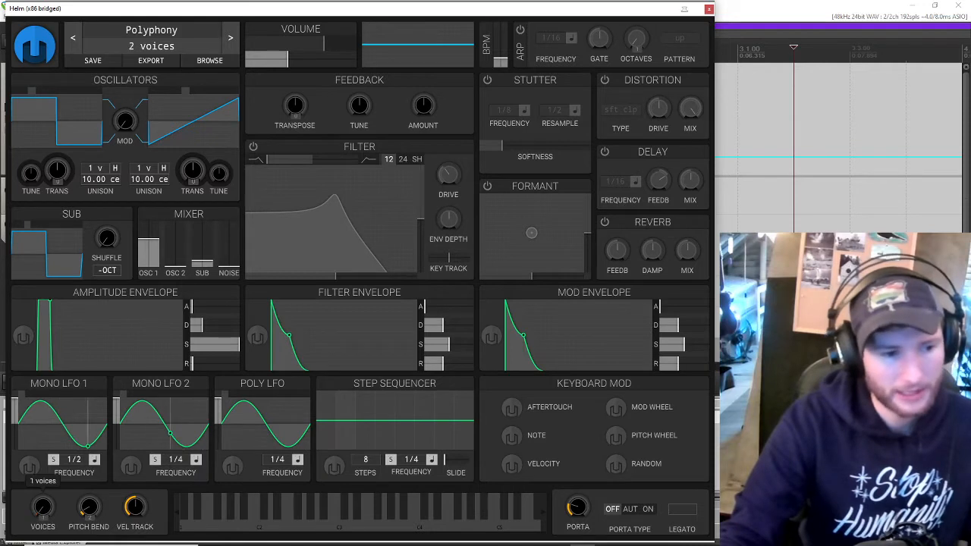
pyautogui.click(88, 508)
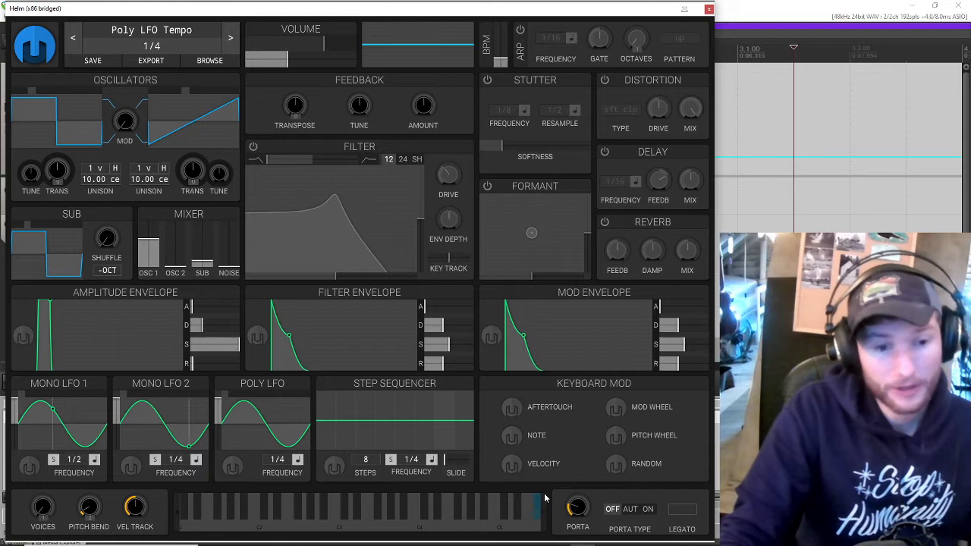
# Set PORTA TYPE to ON and dial the glide to about 0.405 s/oct, testing with played notes.
pyautogui.click(576, 510)
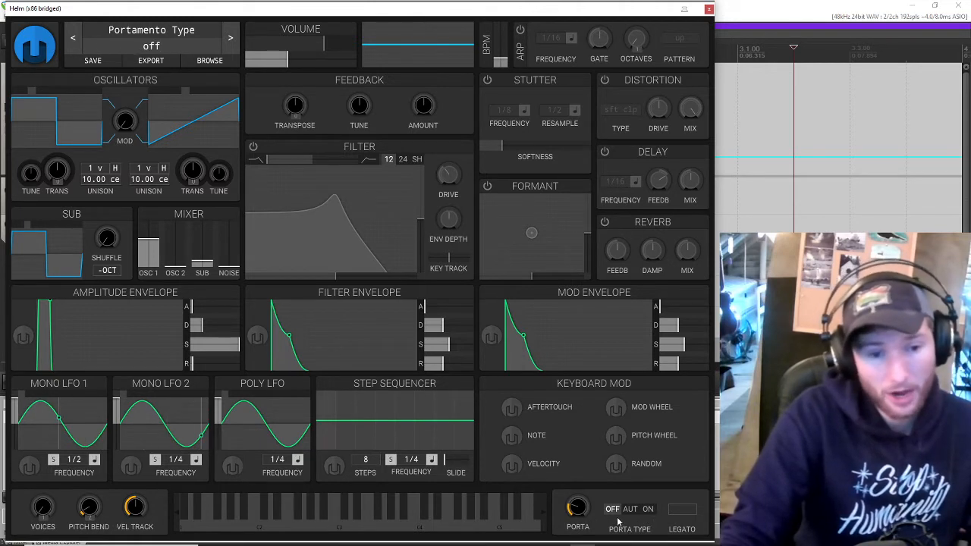
pyautogui.click(649, 508)
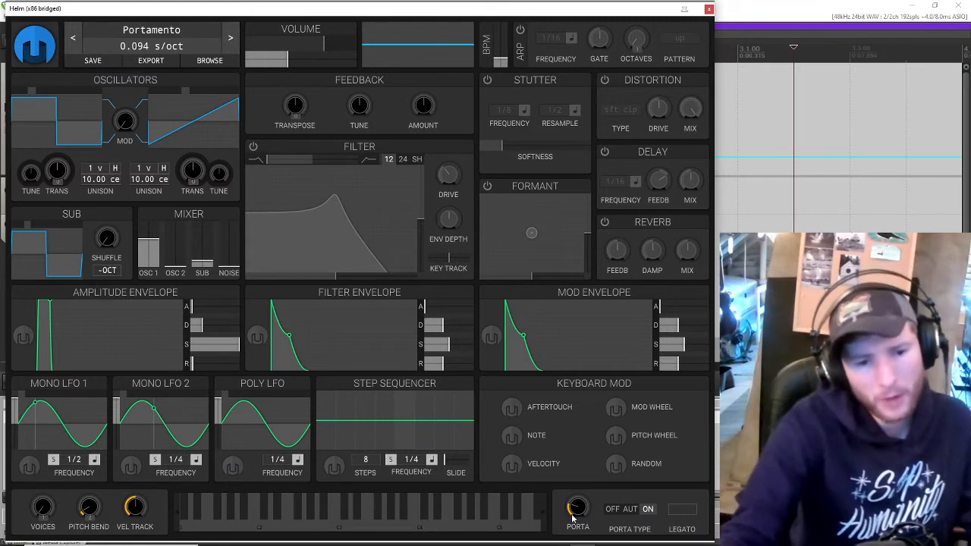
pyautogui.moveTo(578, 507); pyautogui.dragTo(578, 523)
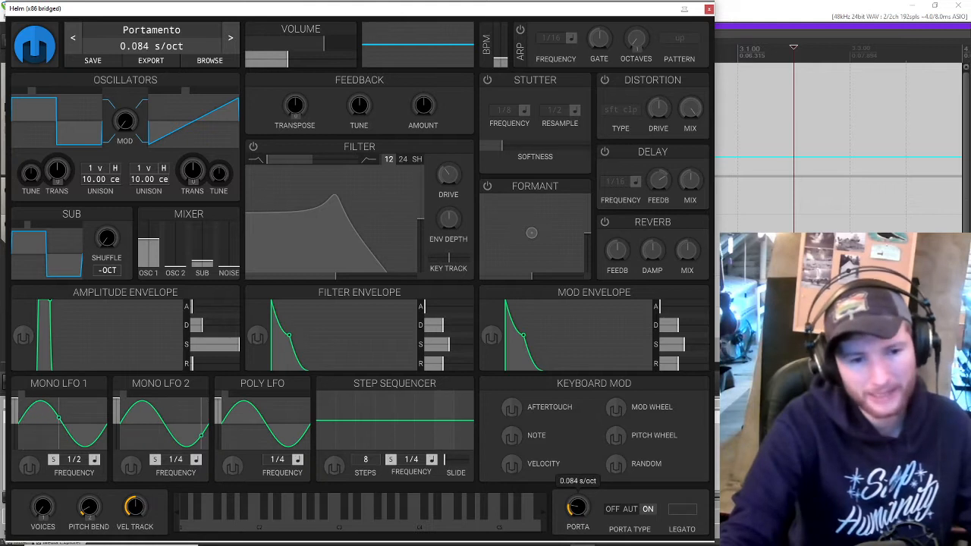
pyautogui.moveTo(577, 507); pyautogui.dragTo(576, 478)
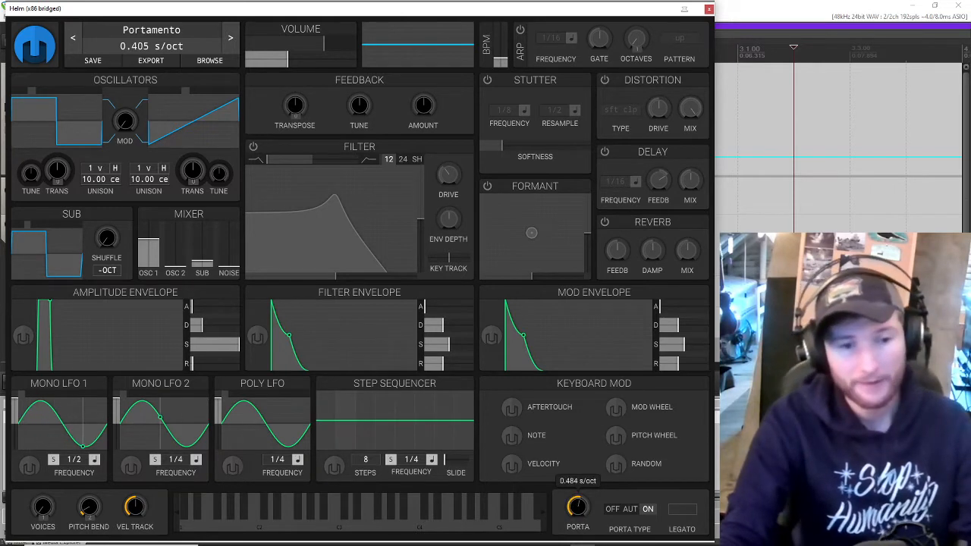
pyautogui.moveTo(577, 507); pyautogui.dragTo(576, 471)
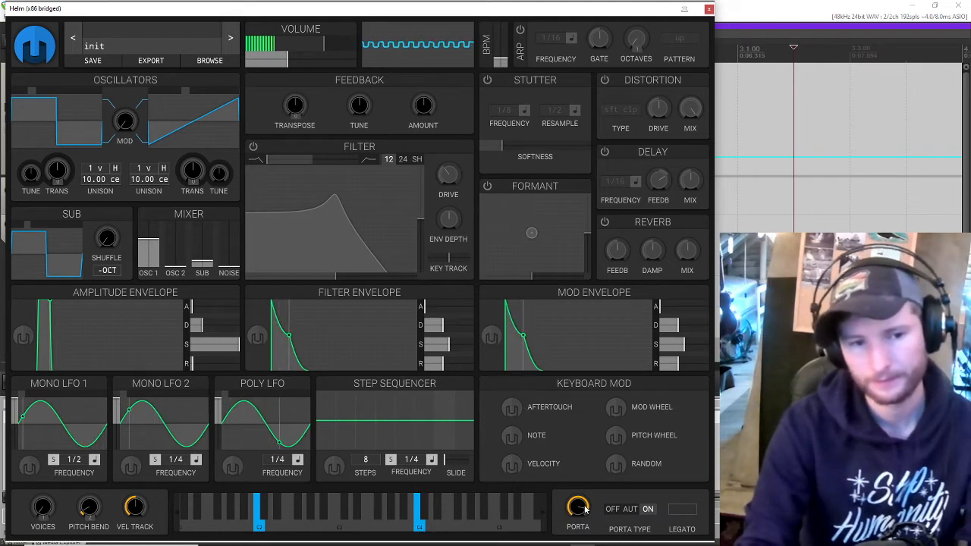
pyautogui.moveTo(576, 507); pyautogui.dragTo(577, 485)
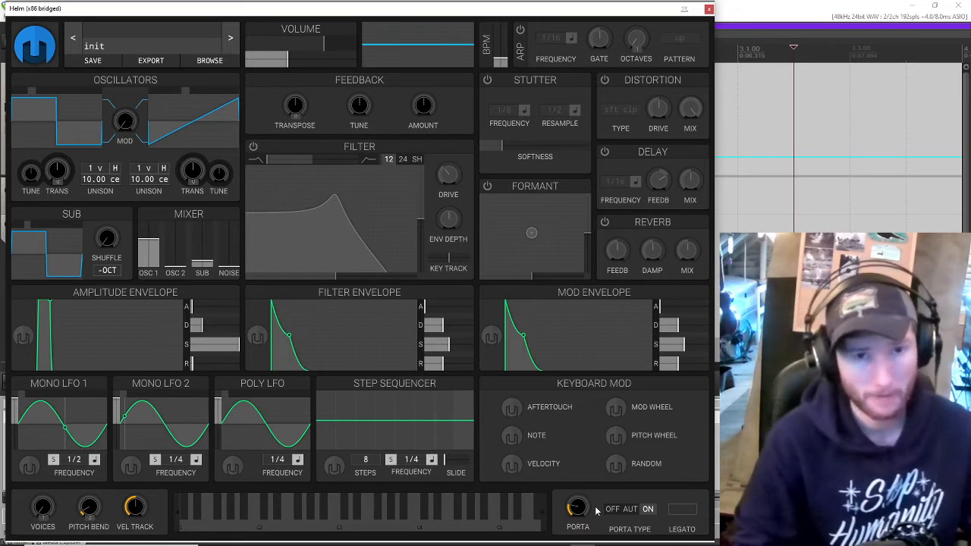
# Switch the arpeggiator on and raise its rate to 1/32 notes.
pyautogui.click(577, 507)
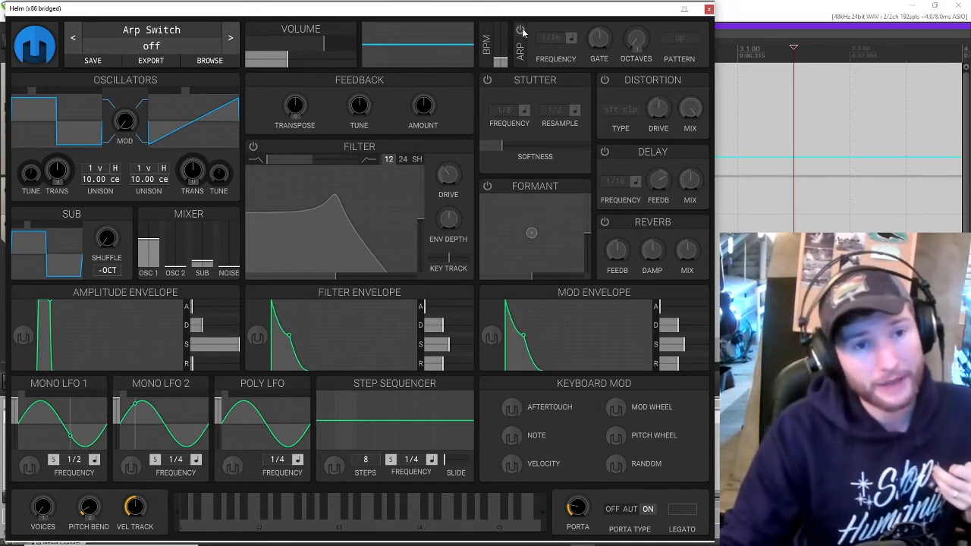
pyautogui.click(522, 26)
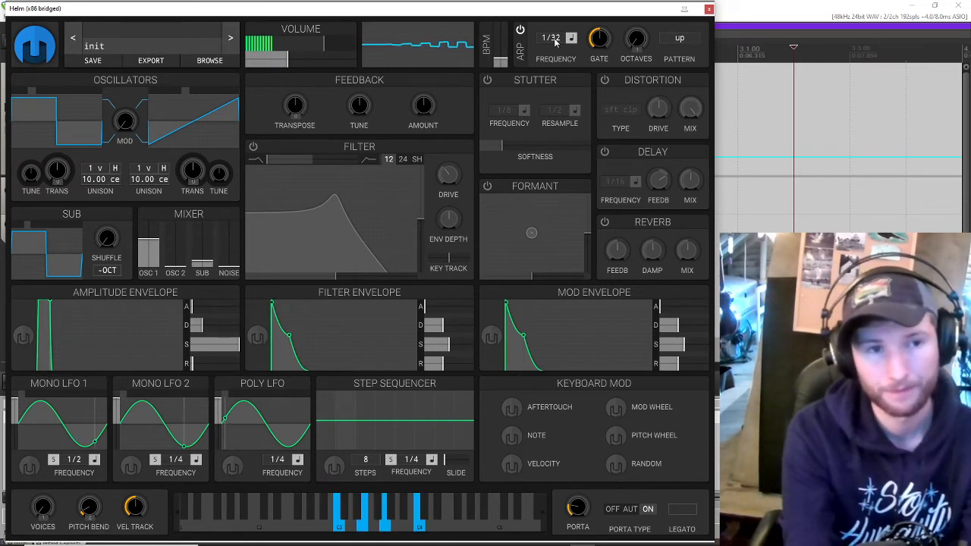
pyautogui.moveTo(577, 508); pyautogui.dragTo(577, 485)
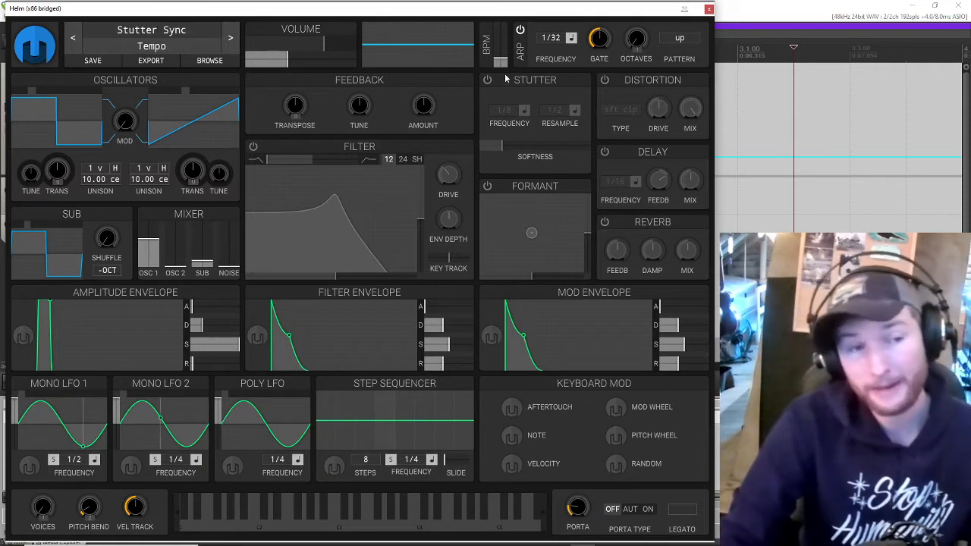
# Turn the arpeggiator back off and keep portamento always active.
pyautogui.click(519, 24)
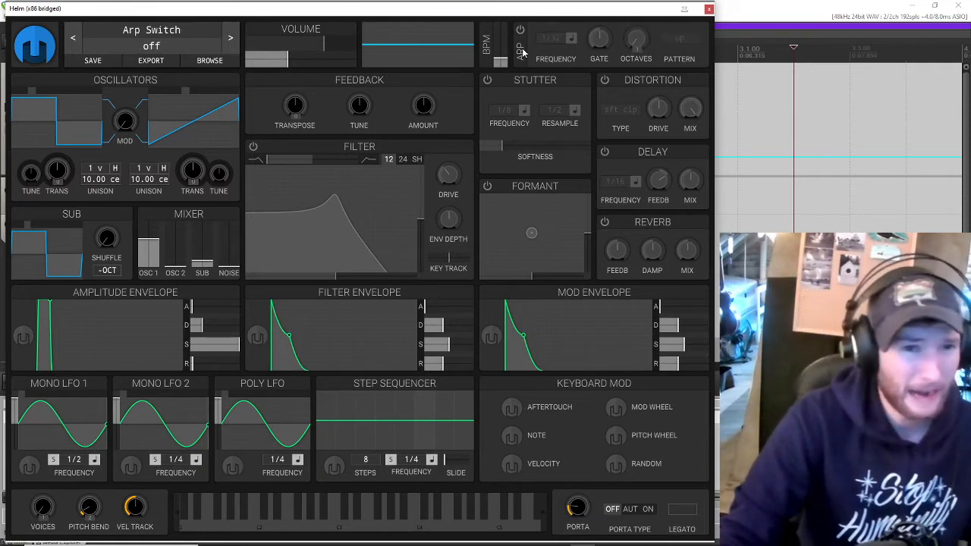
pyautogui.click(648, 509)
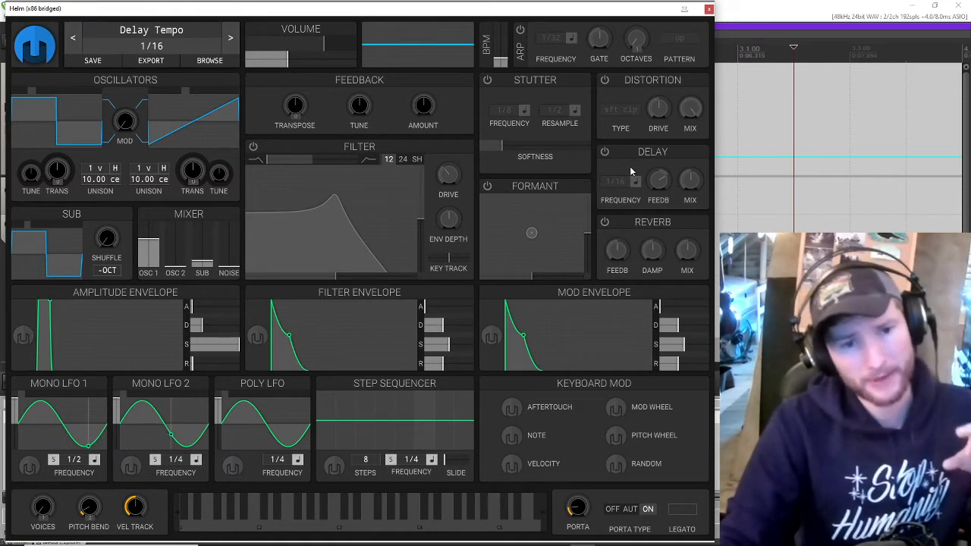
pyautogui.click(602, 221)
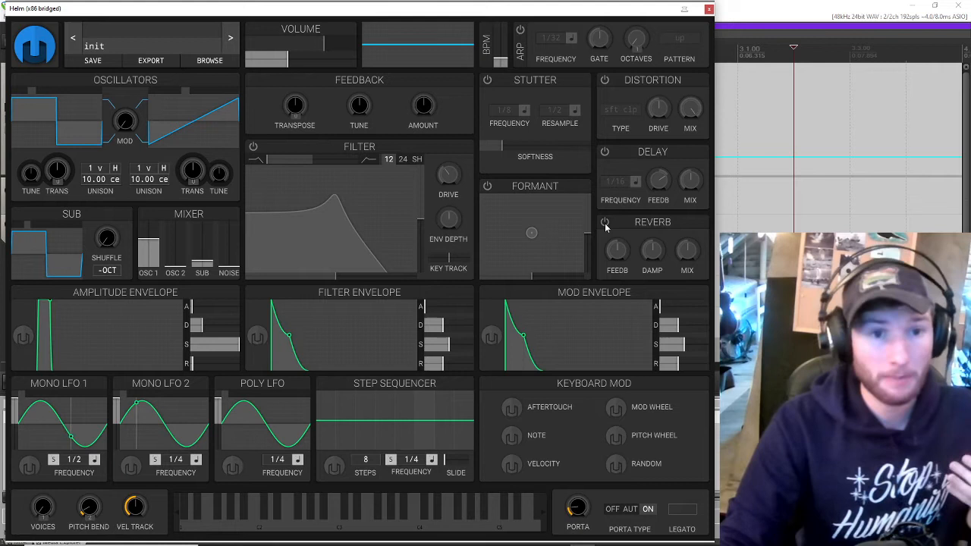
# Enable the reverb and the delay effects, delay time at 1/16.
pyautogui.click(604, 222)
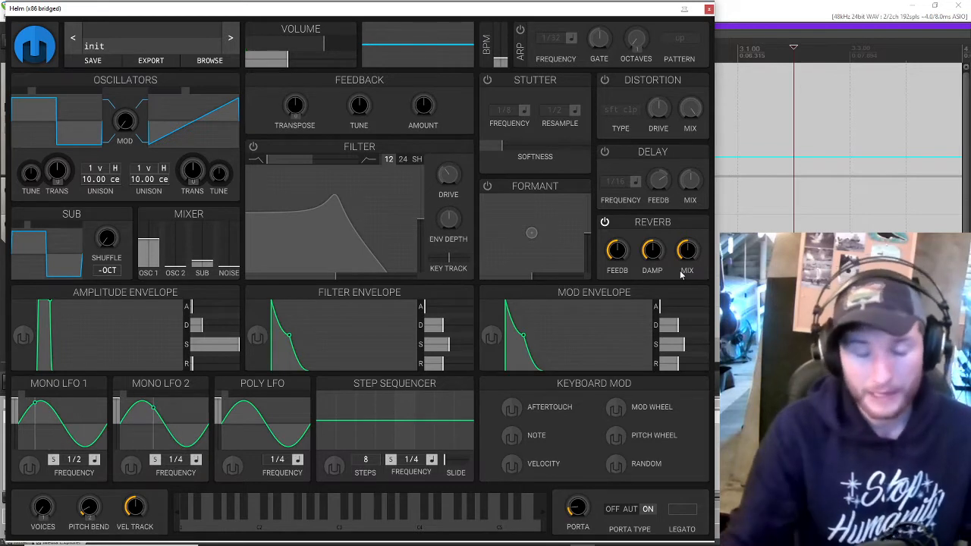
pyautogui.click(685, 252)
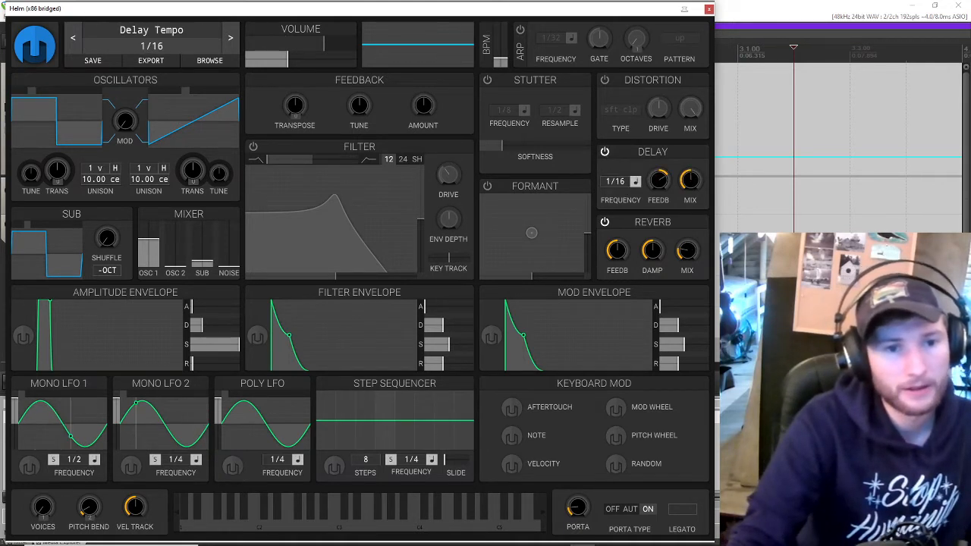
# Set the delay time to 1/8, then switch the delay effect off, leaving reverb on.
pyautogui.click(615, 180)
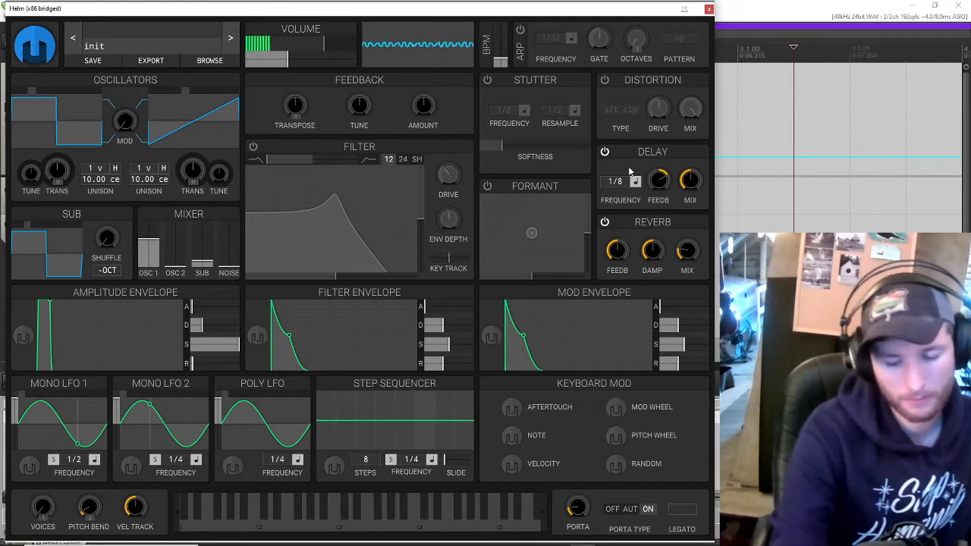
pyautogui.click(603, 152)
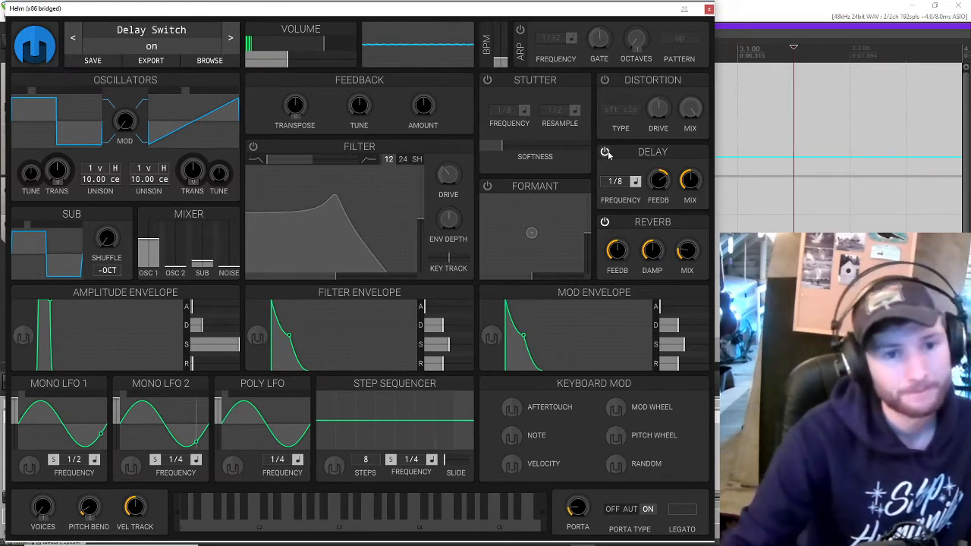
pyautogui.click(607, 152)
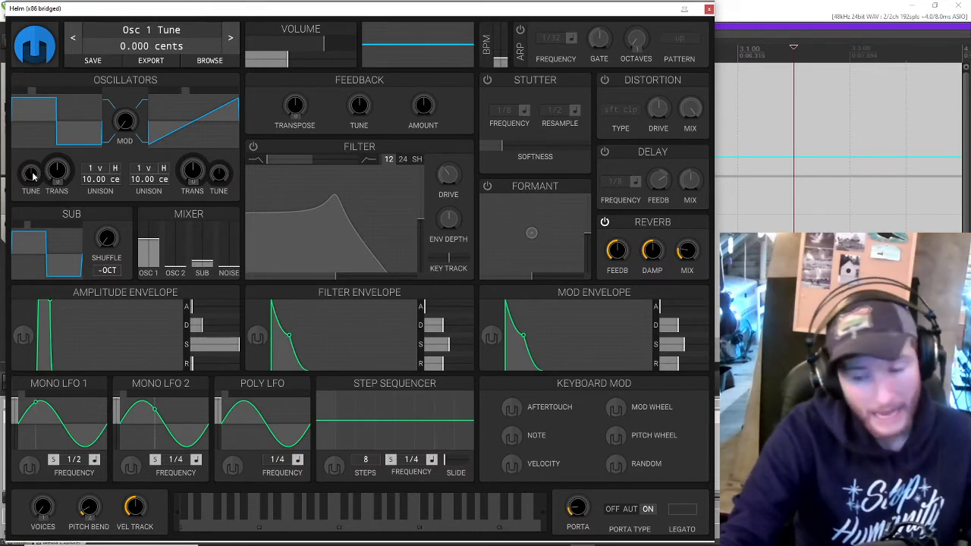
pyautogui.click(55, 173)
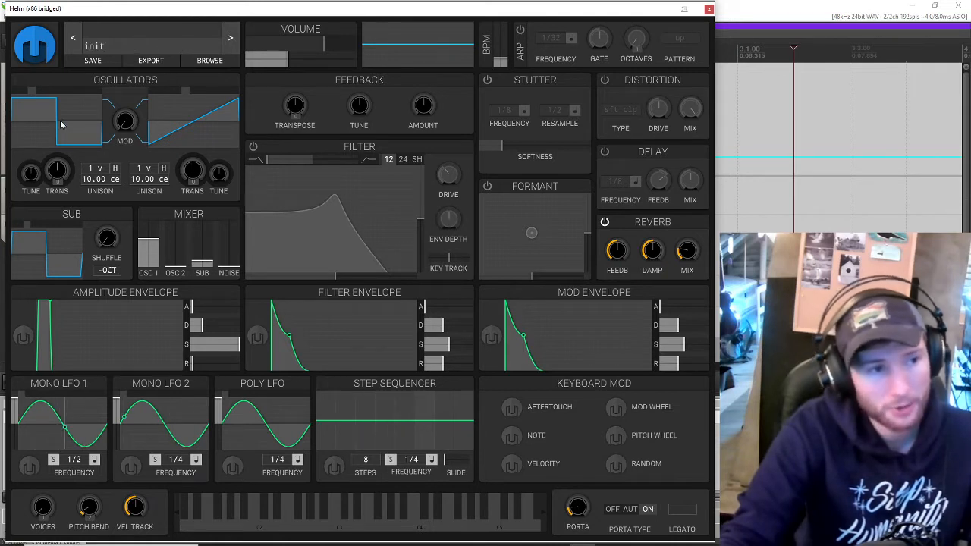
pyautogui.click(29, 173)
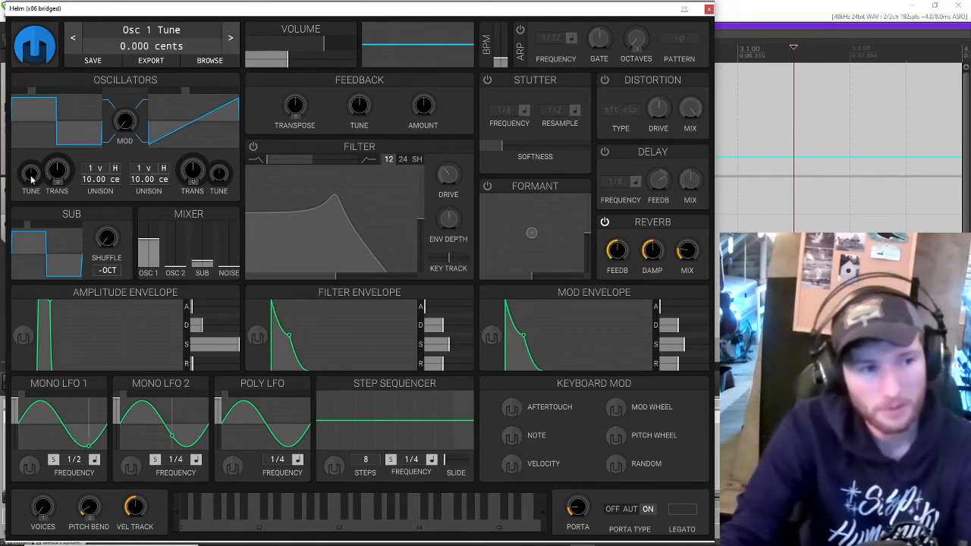
pyautogui.click(55, 173)
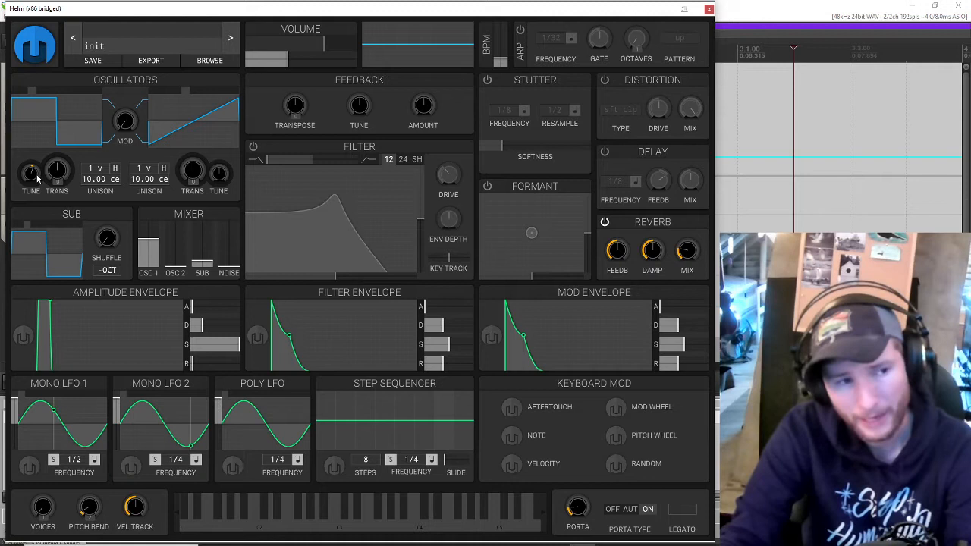
pyautogui.moveTo(30, 173); pyautogui.dragTo(30, 160)
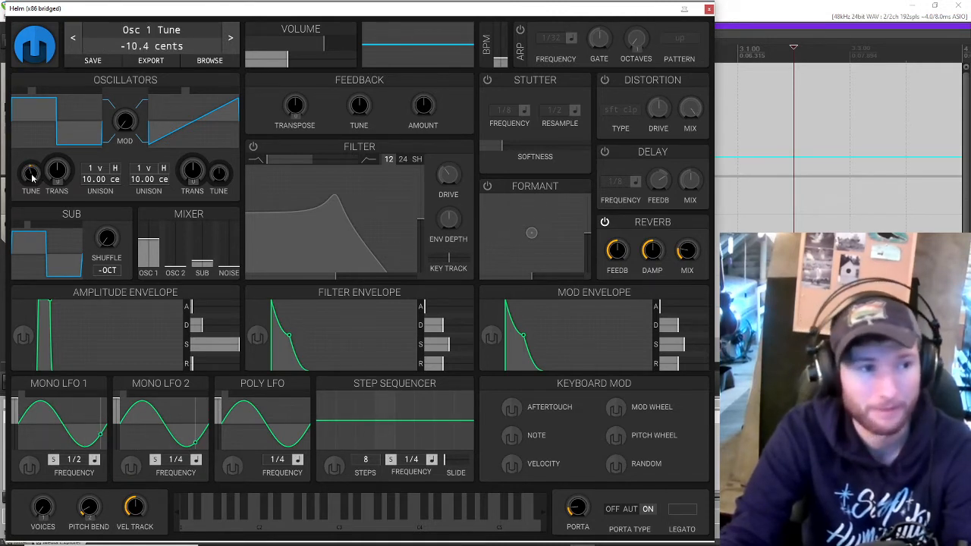
pyautogui.doubleClick(29, 173)
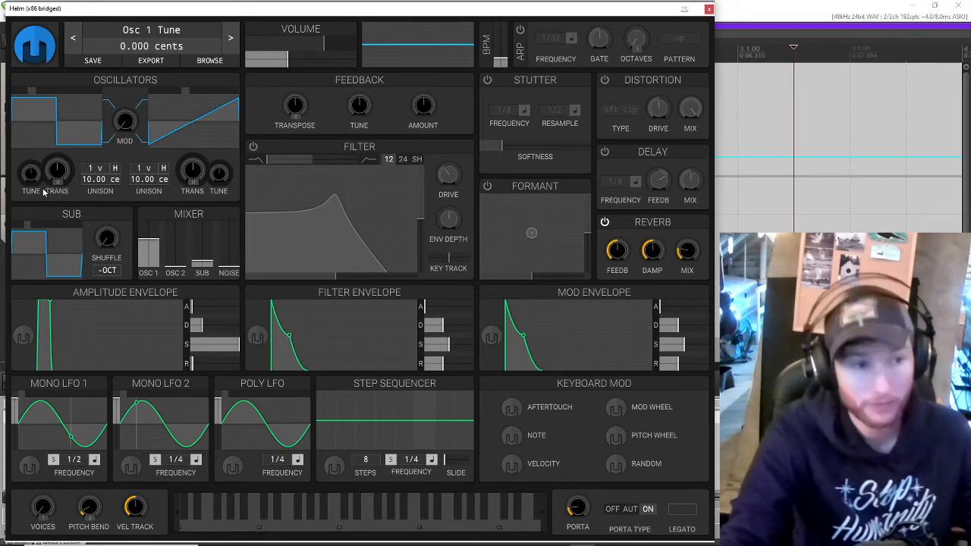
pyautogui.moveTo(30, 173); pyautogui.dragTo(30, 197)
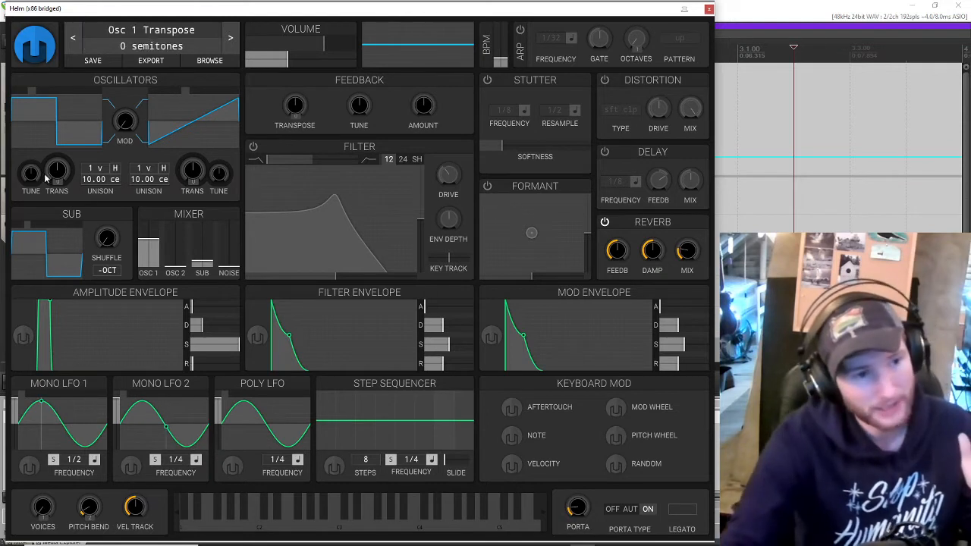
pyautogui.moveTo(31, 173); pyautogui.dragTo(30, 152)
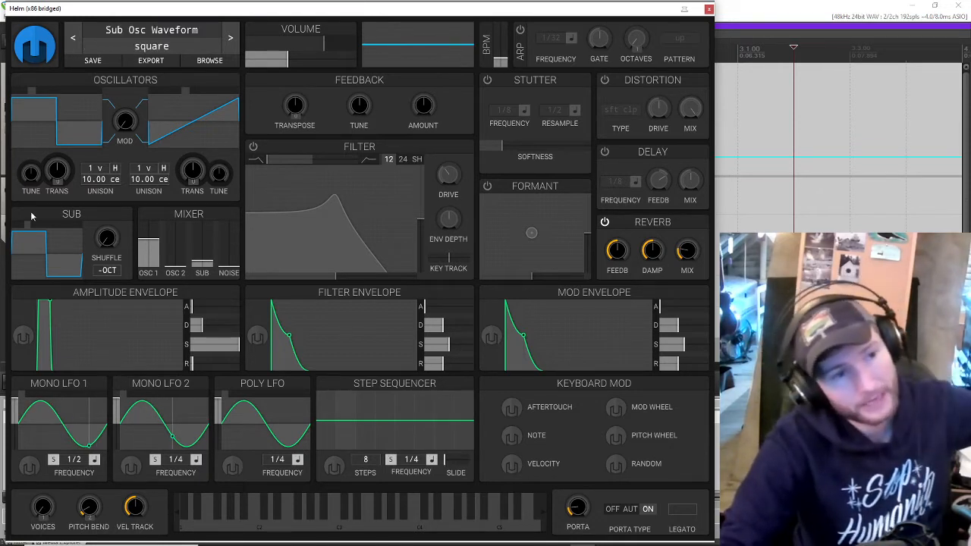
# Start routing mono LFO 2 as a modulation source toward the Osc 1 TUNE knob.
pyautogui.click(30, 171)
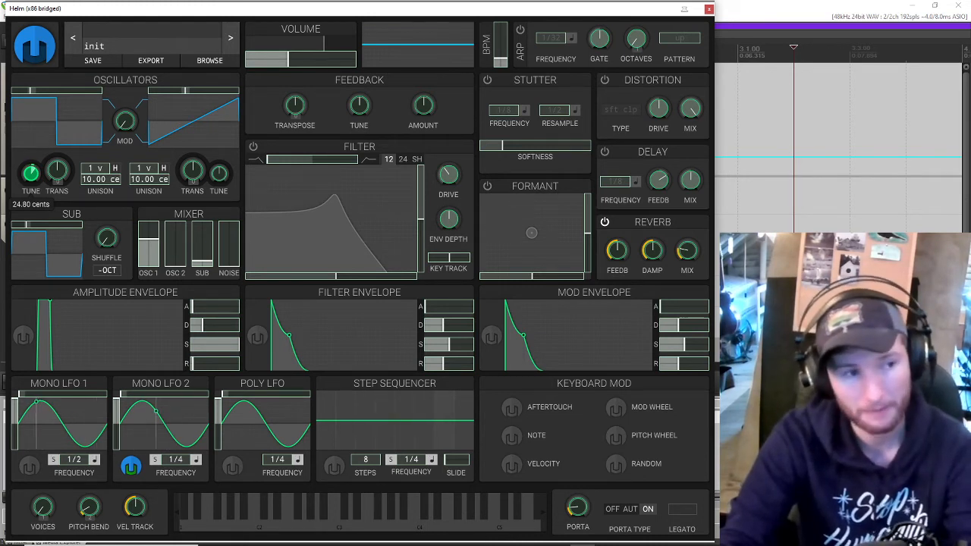
# Set LFO 2's tune modulation depth to 24.80 cents and exit modulation editing.
pyautogui.click(383, 516)
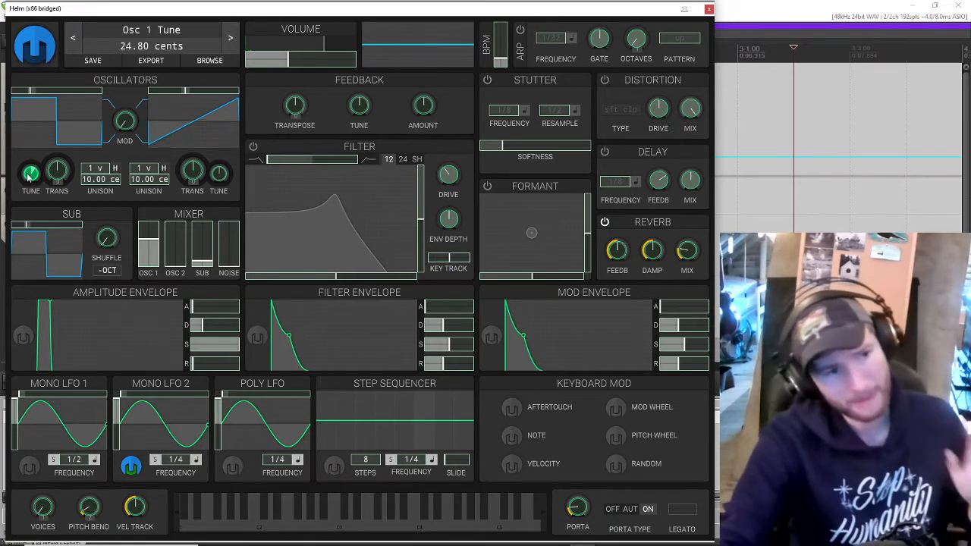
pyautogui.click(128, 466)
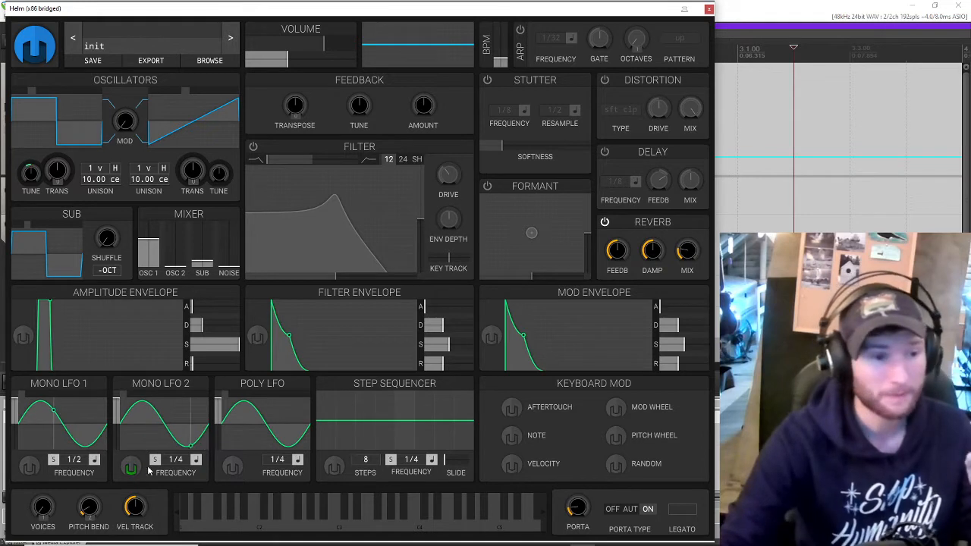
pyautogui.click(157, 459)
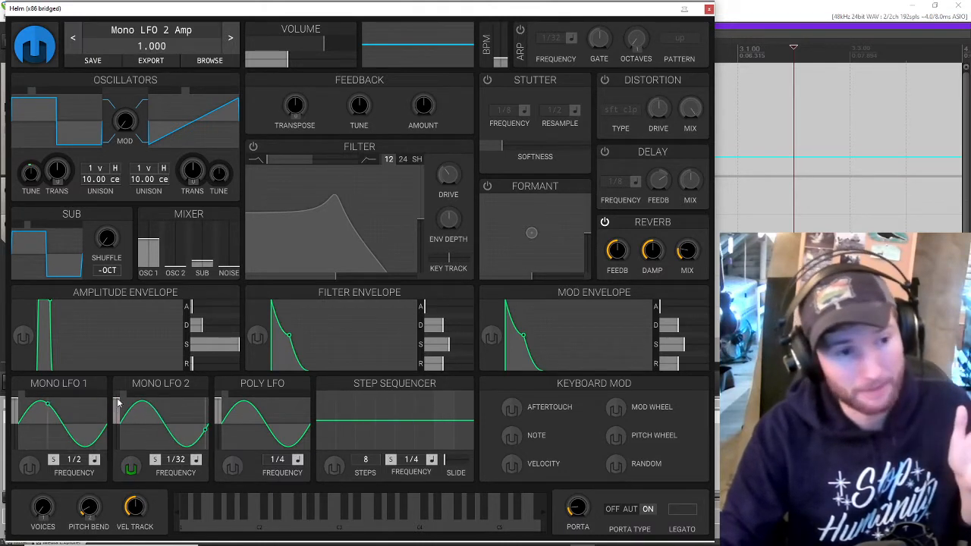
# Reduce Mono LFO 2's amplitude from 1.000 to 0.000 with the slider.
pyautogui.moveTo(119, 403); pyautogui.dragTo(118, 425)
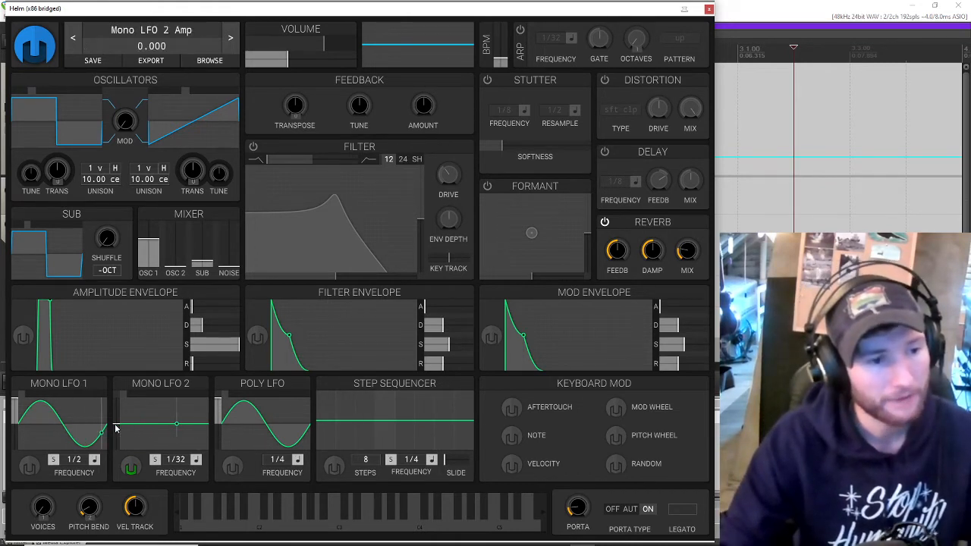
pyautogui.moveTo(115, 424); pyautogui.dragTo(115, 417)
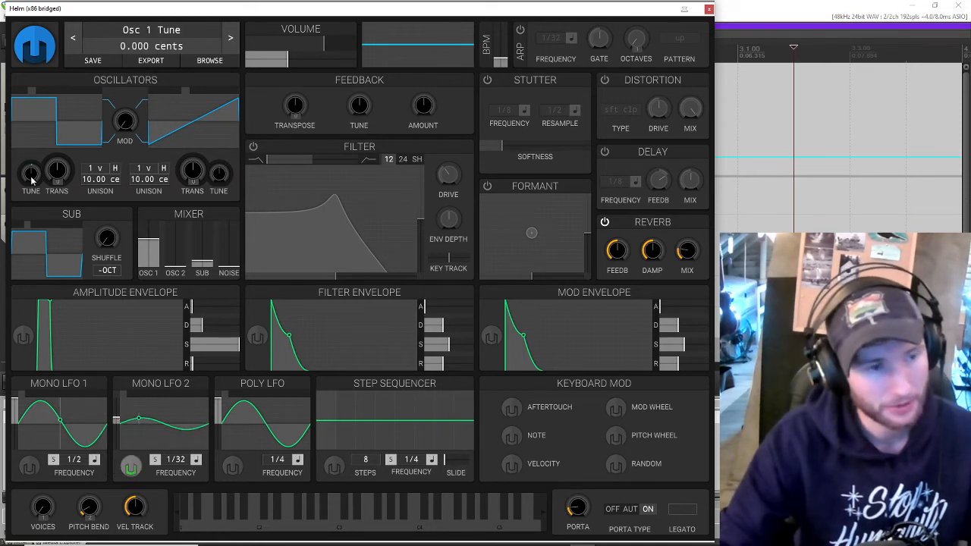
pyautogui.click(340, 523)
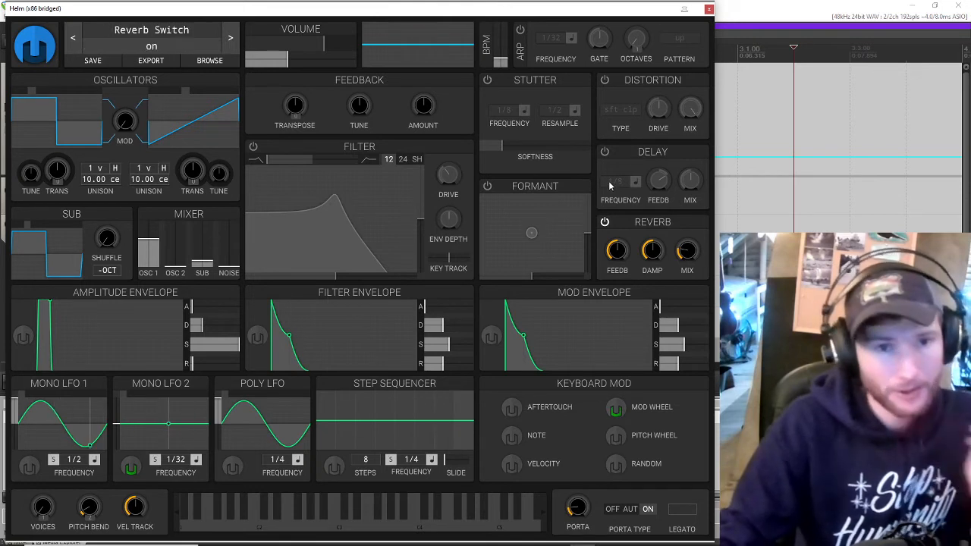
# Enable the 1/8 delay and set its mix to roughly 34 percent.
pyautogui.moveTo(689, 179); pyautogui.dragTo(689, 167)
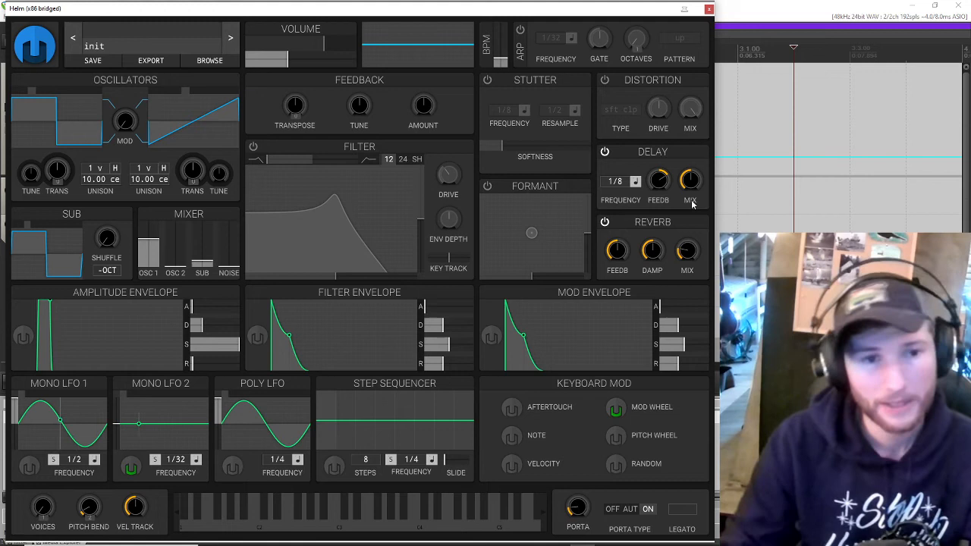
pyautogui.moveTo(690, 180); pyautogui.dragTo(691, 190)
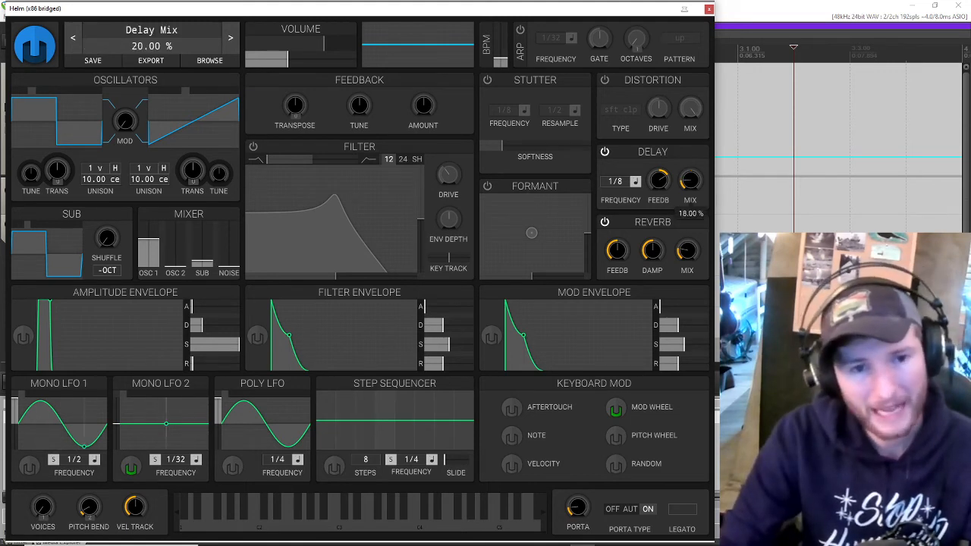
pyautogui.moveTo(689, 179); pyautogui.dragTo(689, 164)
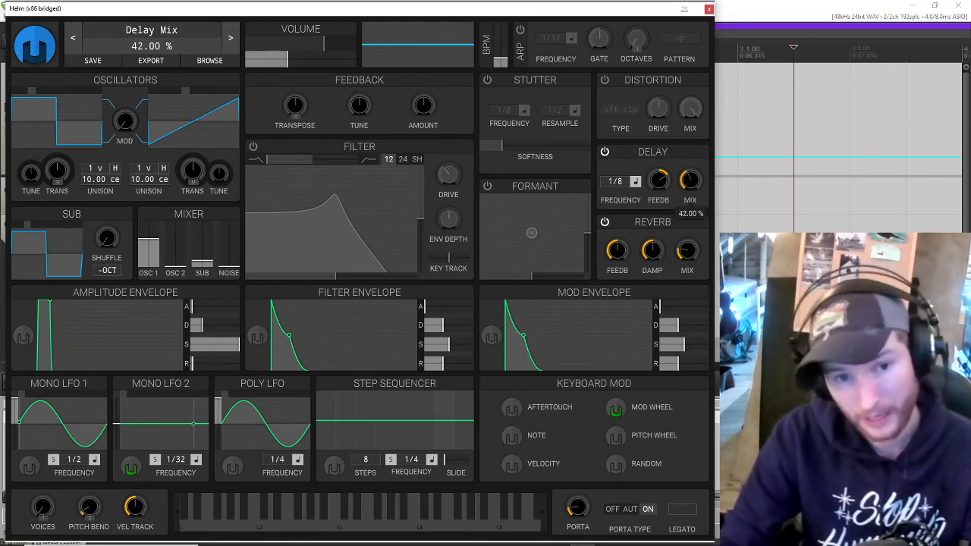
pyautogui.moveTo(690, 181); pyautogui.dragTo(690, 220)
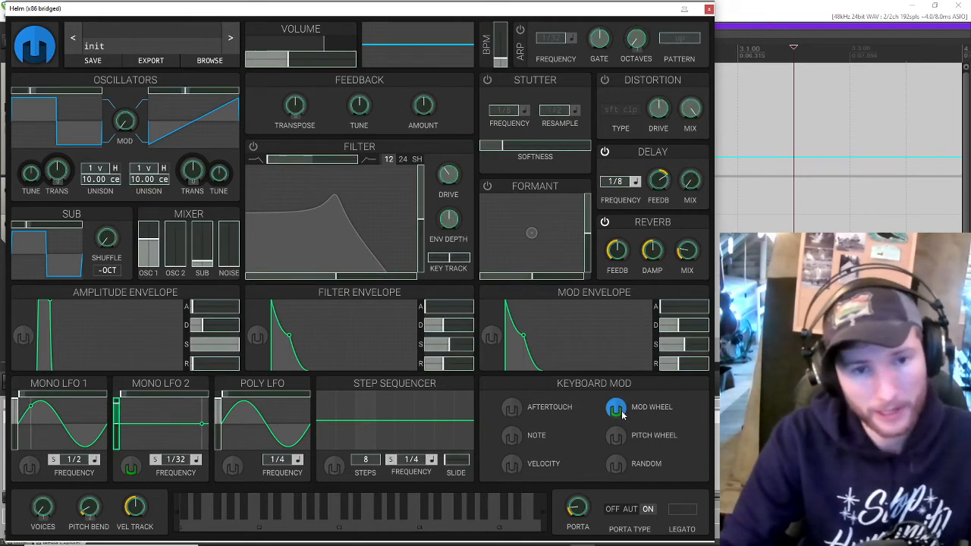
# Route the mod wheel to push the delay mix higher.
pyautogui.moveTo(689, 180); pyautogui.dragTo(689, 160)
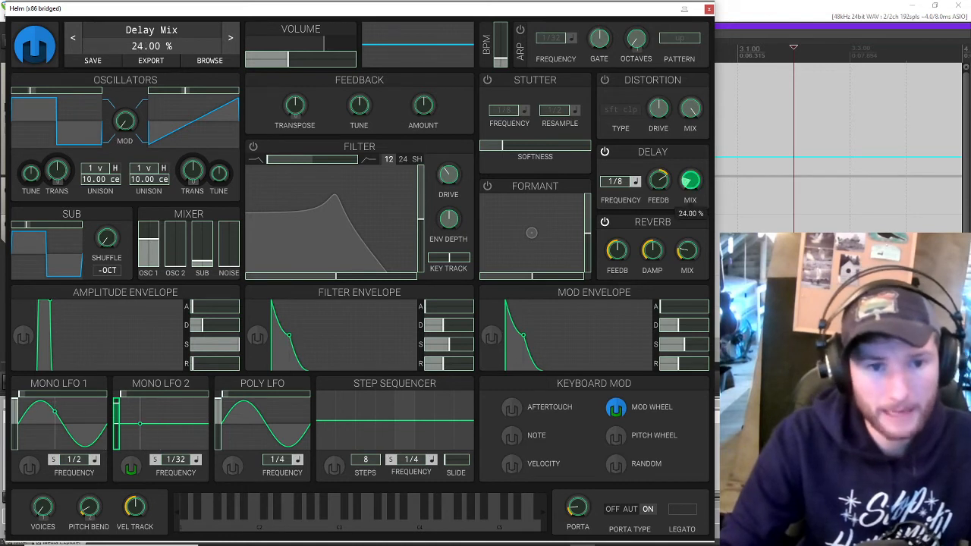
pyautogui.moveTo(690, 179); pyautogui.dragTo(691, 152)
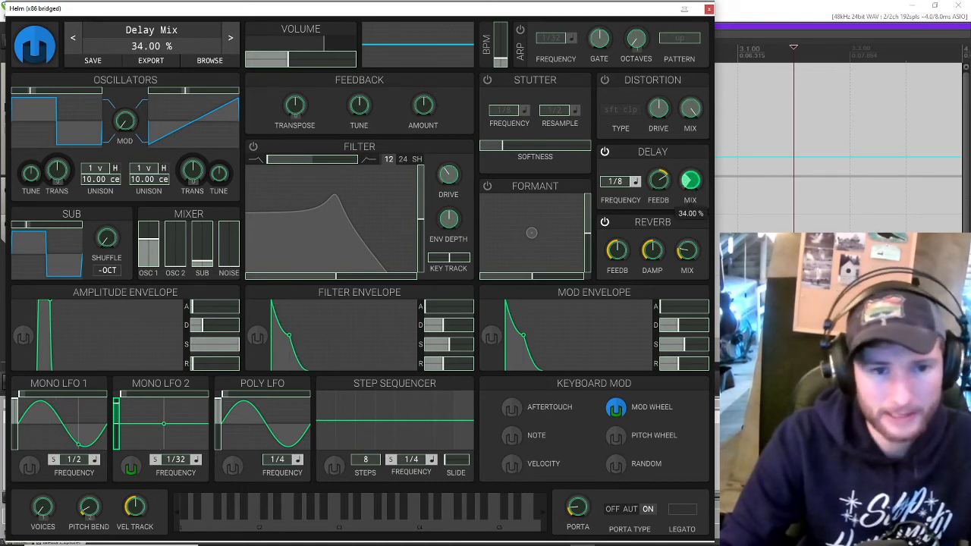
pyautogui.moveTo(688, 179); pyautogui.dragTo(689, 174)
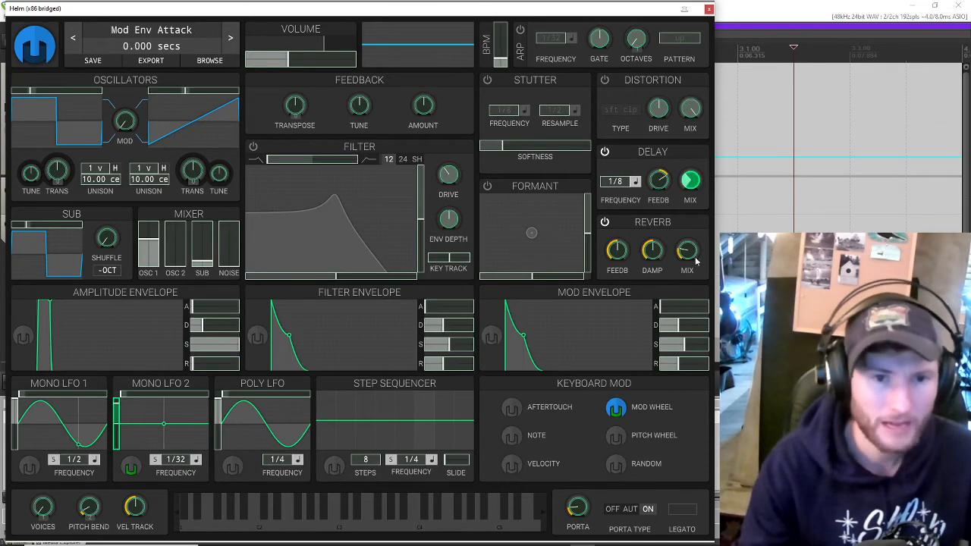
# Route the mod wheel to also raise the reverb mix.
pyautogui.moveTo(685, 251); pyautogui.dragTo(686, 243)
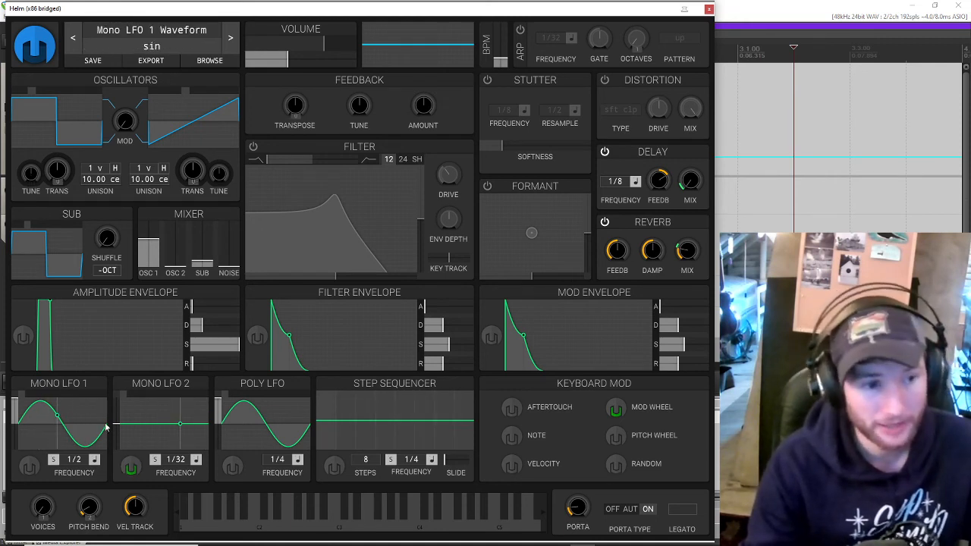
# Check the LFO waveform and 1/32 rate, then play a note to audition the square lead.
pyautogui.click(689, 180)
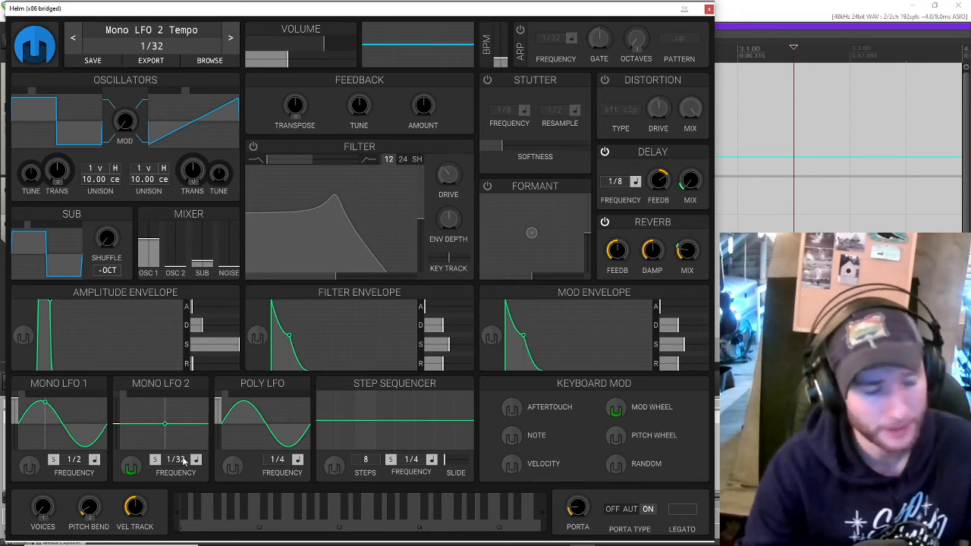
pyautogui.click(168, 422)
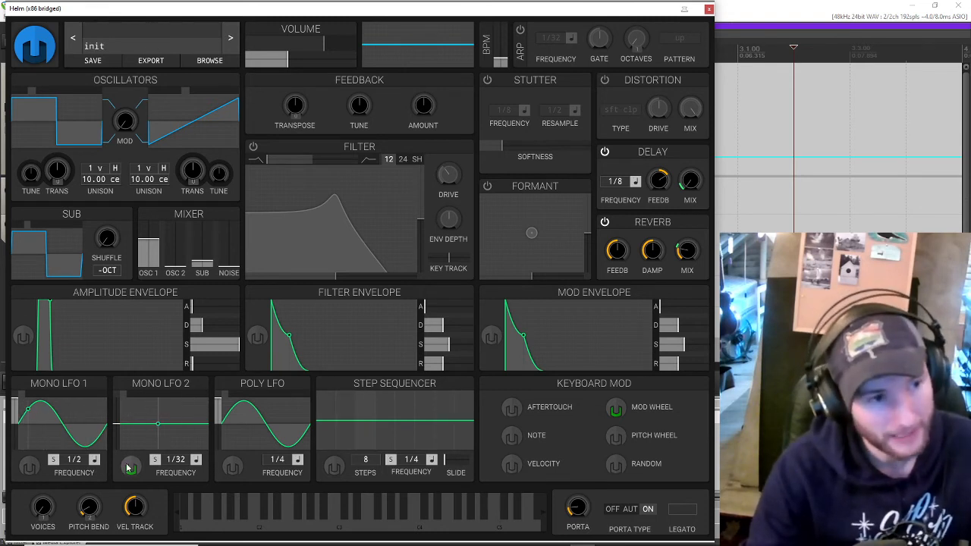
pyautogui.moveTo(30, 173); pyautogui.dragTo(30, 164)
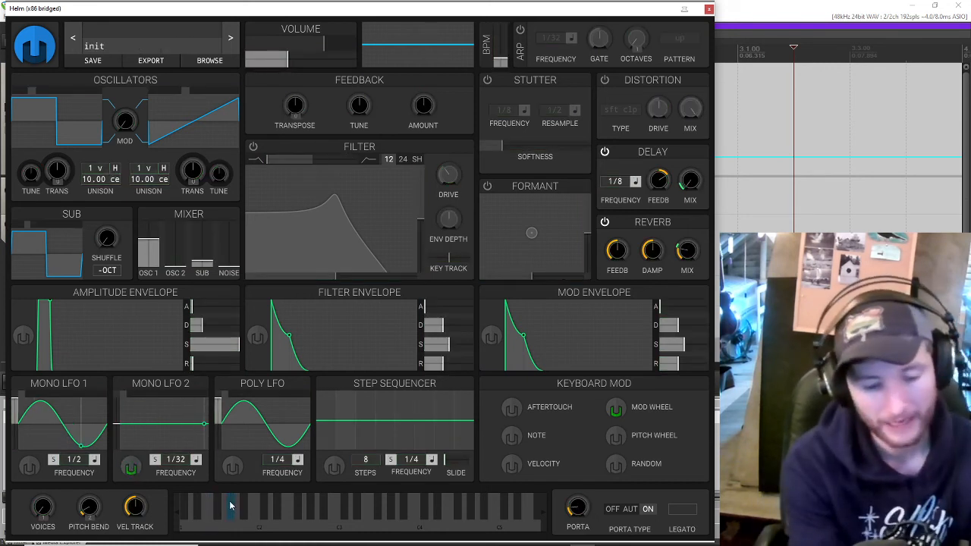
pyautogui.click(397, 525)
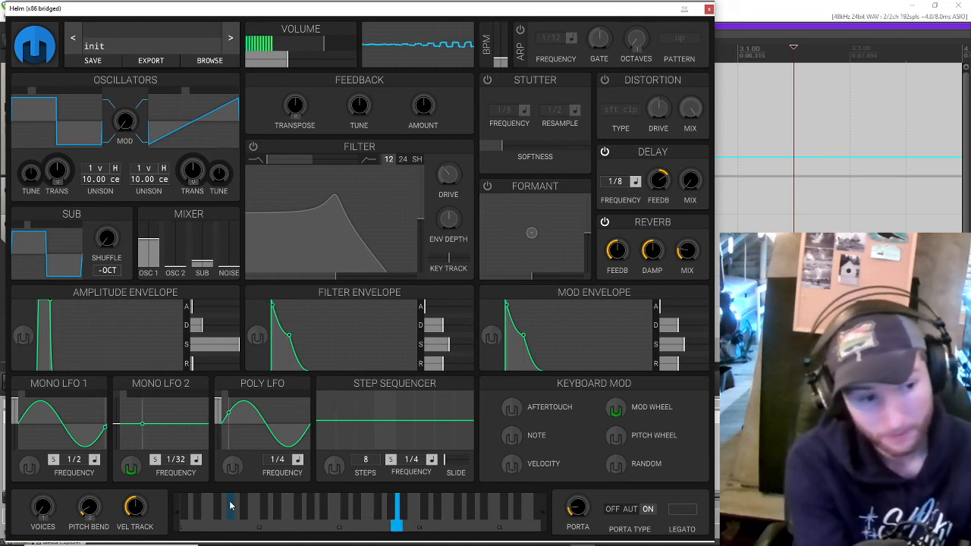